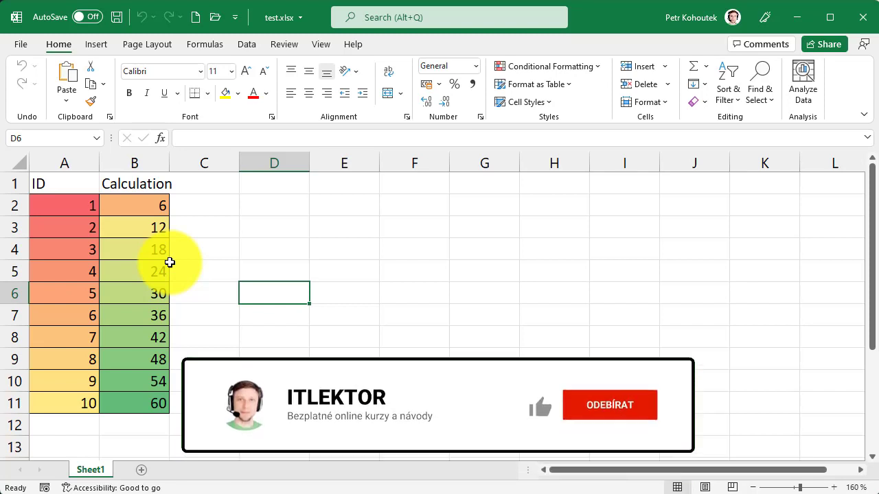
{"action": "mouse_move", "coordinate": [550, 426]}
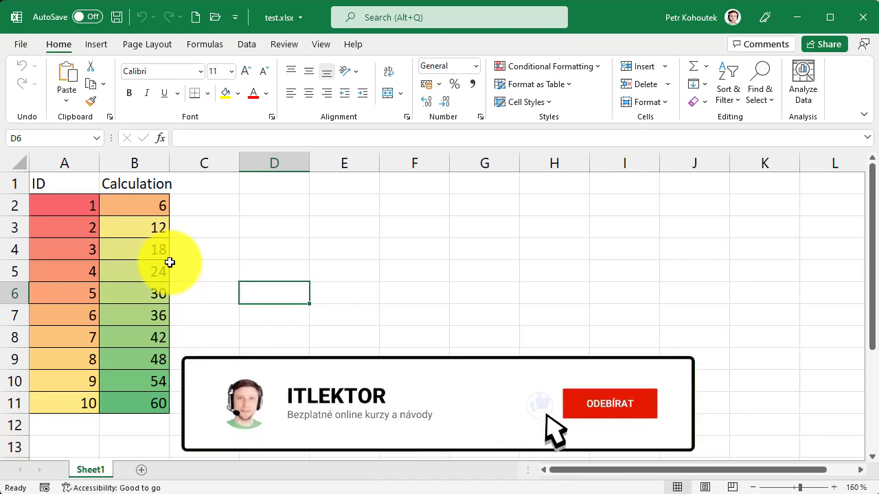
Reach the Excel Options dialog on its General page via the File menu
{"action": "left_click", "coordinate": [610, 403]}
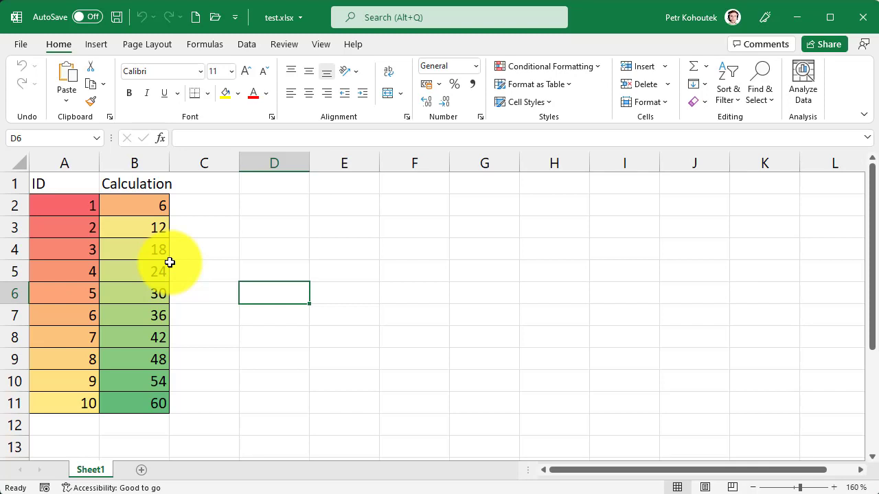
{"action": "mouse_move", "coordinate": [42, 133]}
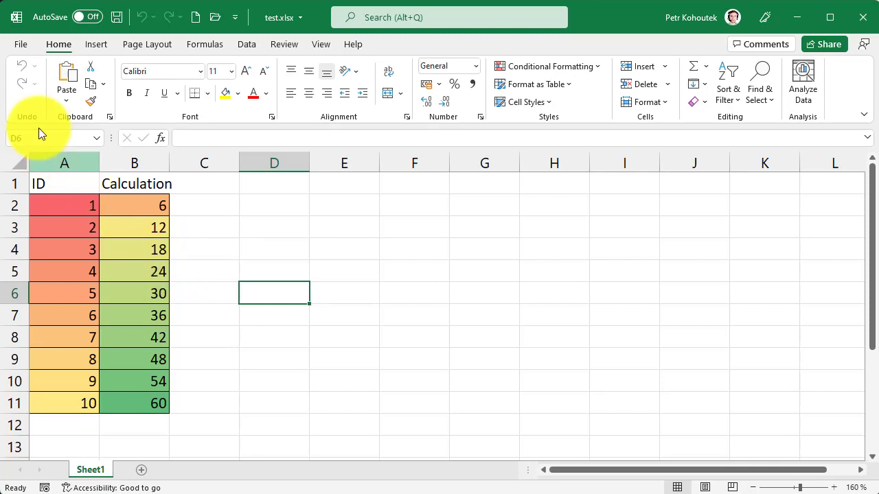
{"action": "left_click", "coordinate": [21, 44]}
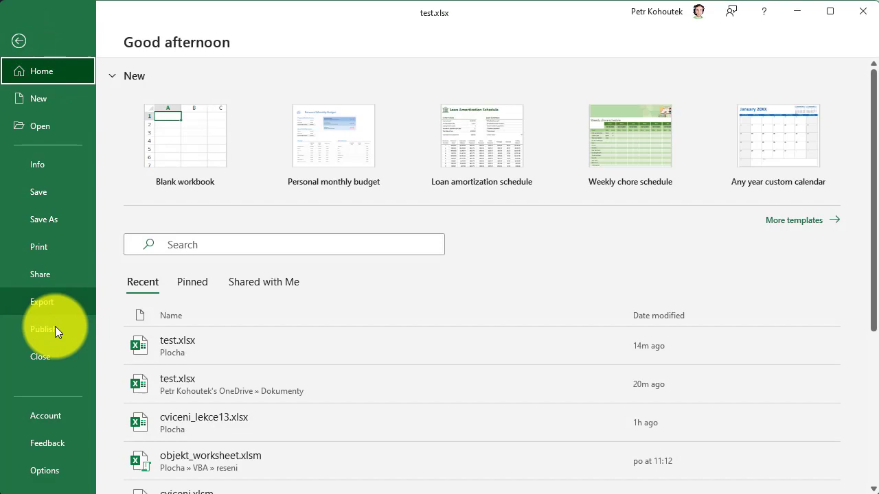
{"action": "left_click", "coordinate": [43, 470]}
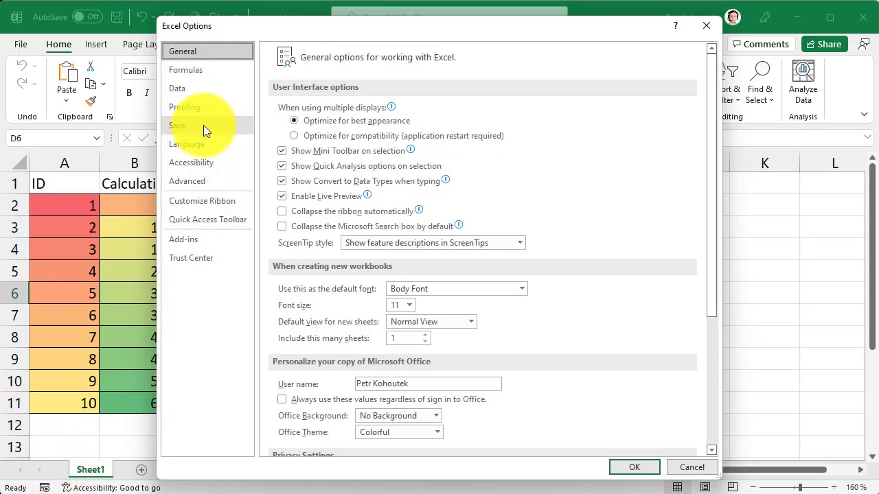
Review the Save category's 10-minute AutoRecover interval and file location path, then close Options
{"action": "left_click", "coordinate": [177, 125]}
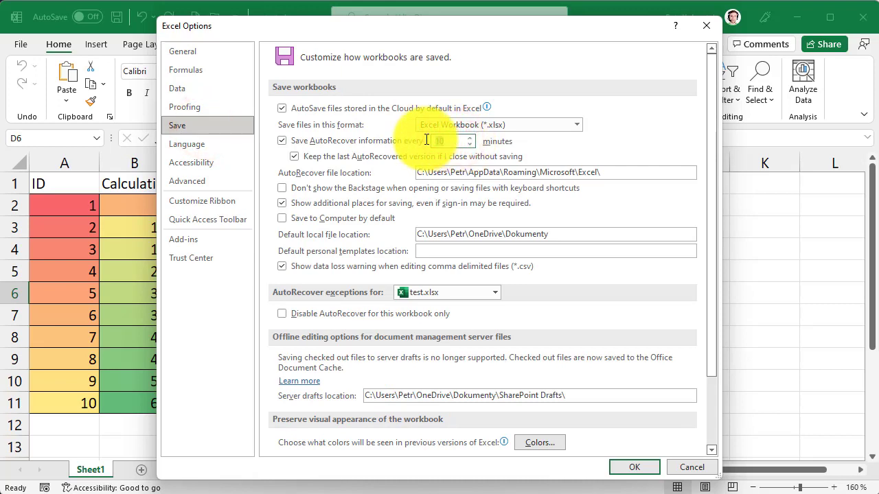
{"action": "mouse_move", "coordinate": [426, 145]}
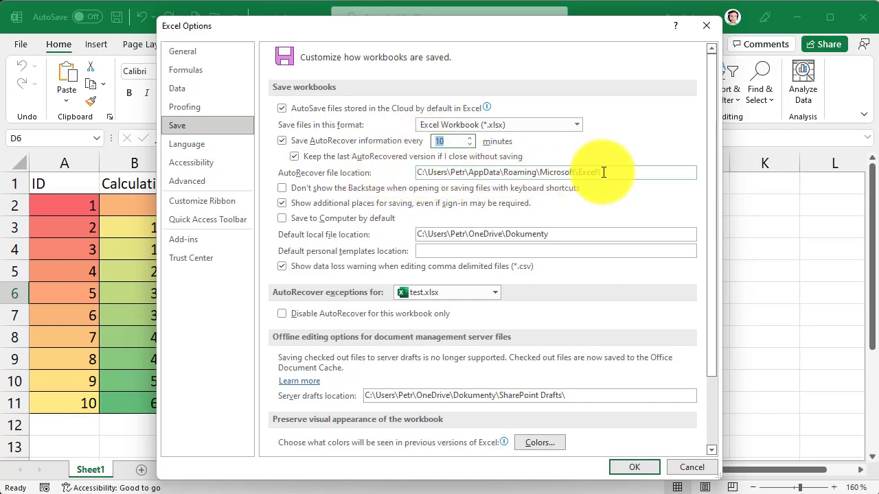
{"action": "triple_click", "coordinate": [543, 173]}
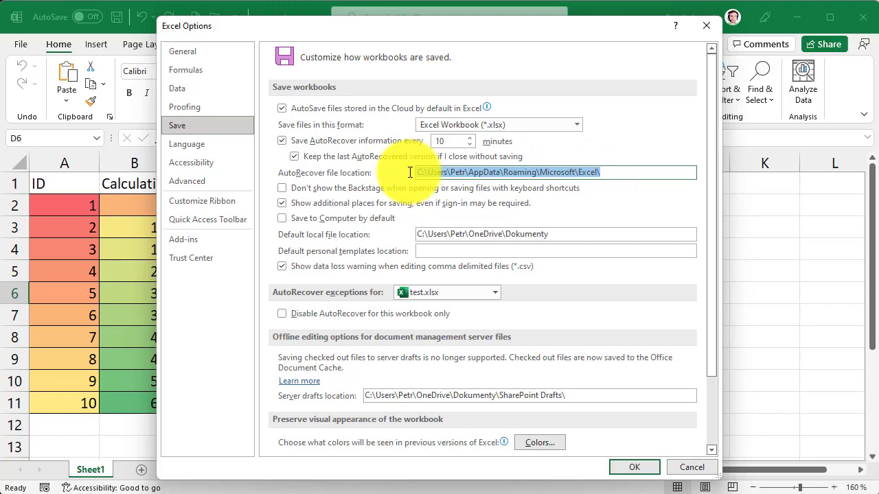
{"action": "left_click", "coordinate": [635, 467]}
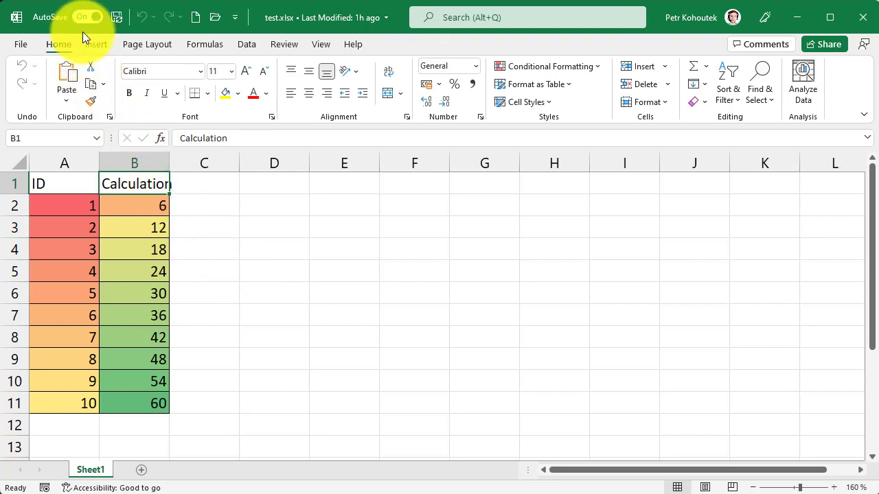
{"action": "mouse_move", "coordinate": [88, 16]}
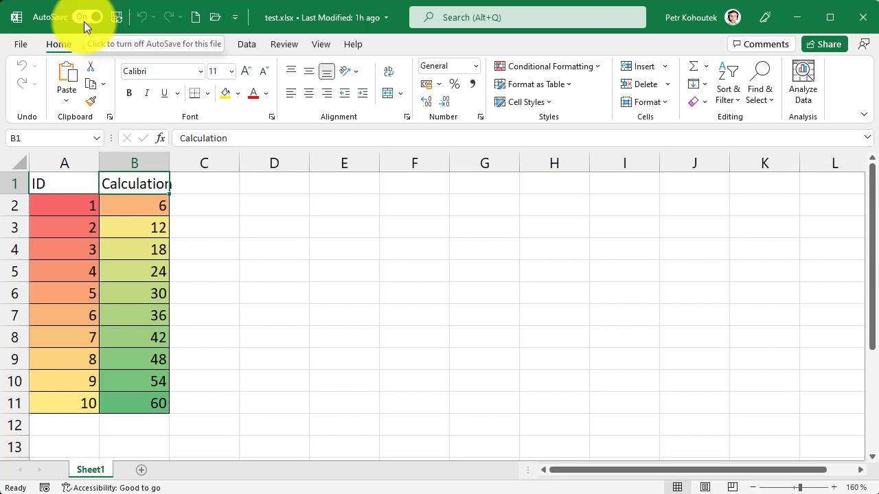
{"action": "mouse_move", "coordinate": [214, 16]}
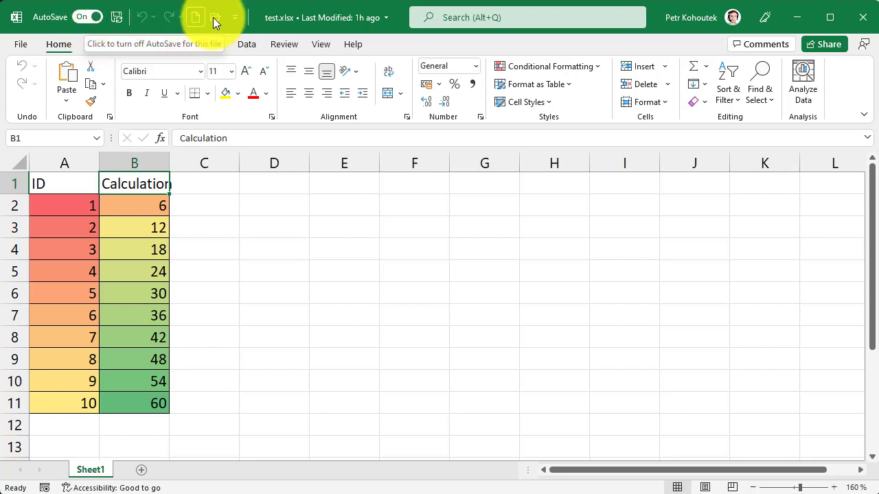
{"action": "mouse_move", "coordinate": [234, 17]}
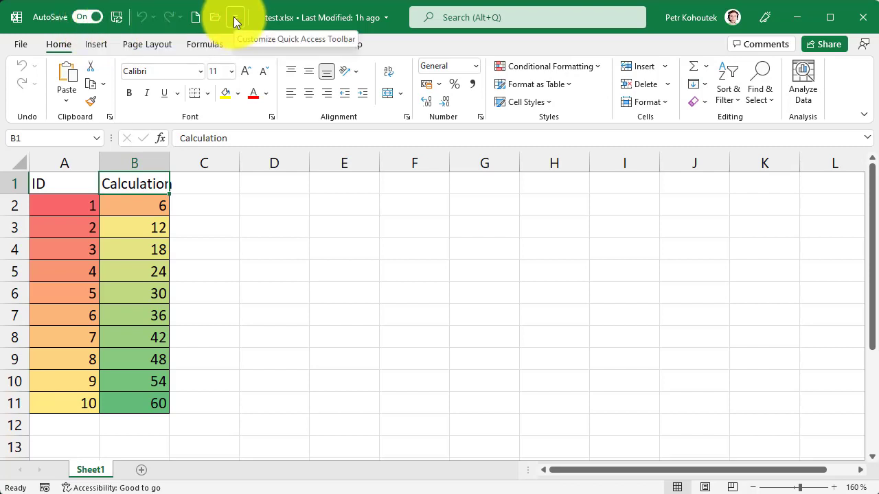
Show the Customize Quick Access Toolbar list with Automatically Save, New, Open and Save commands
{"action": "left_click", "coordinate": [237, 16]}
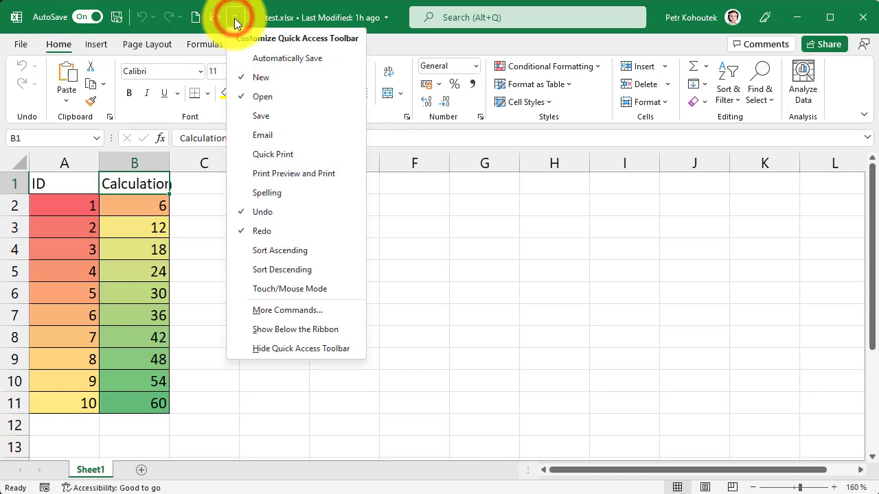
{"action": "mouse_move", "coordinate": [288, 57]}
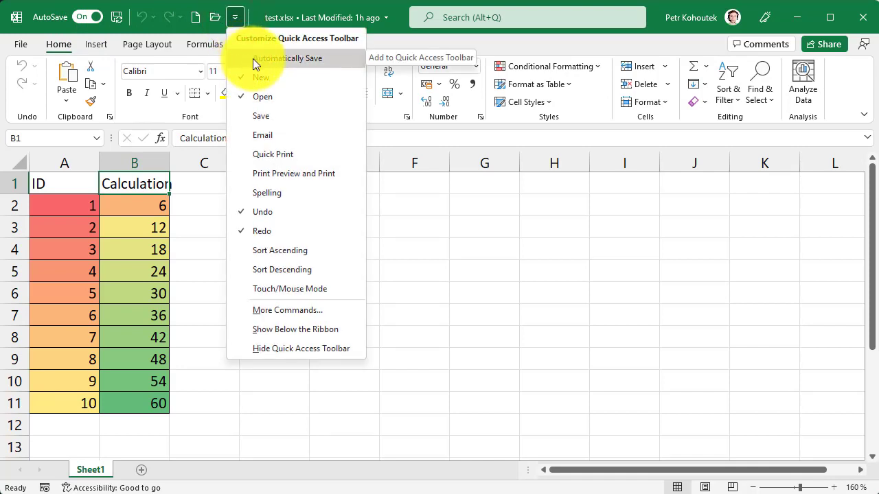